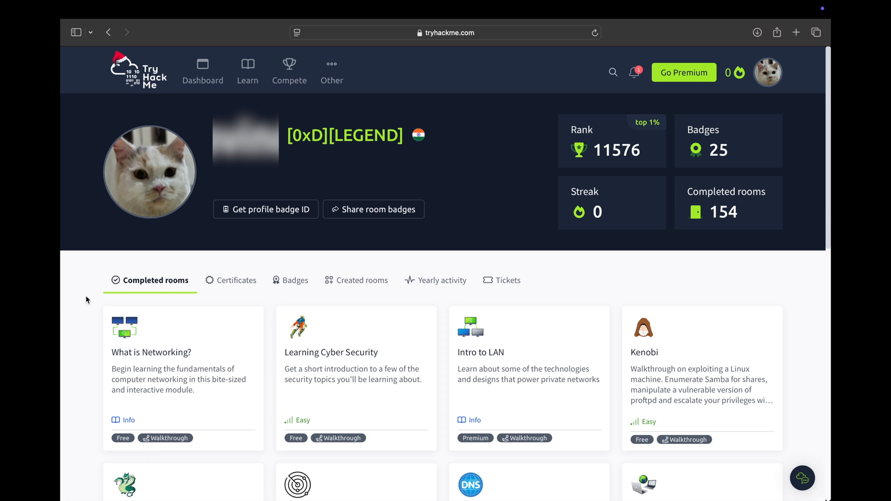
pyautogui.moveTo(124, 267)
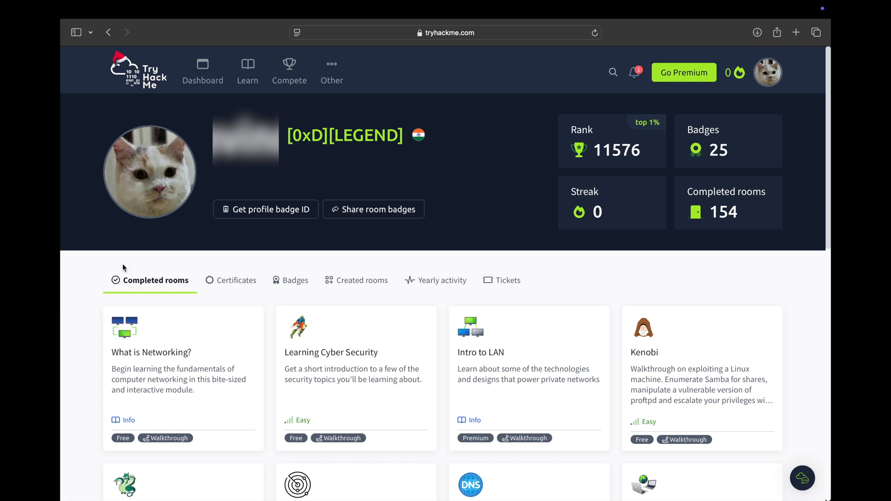
pyautogui.moveTo(231, 280)
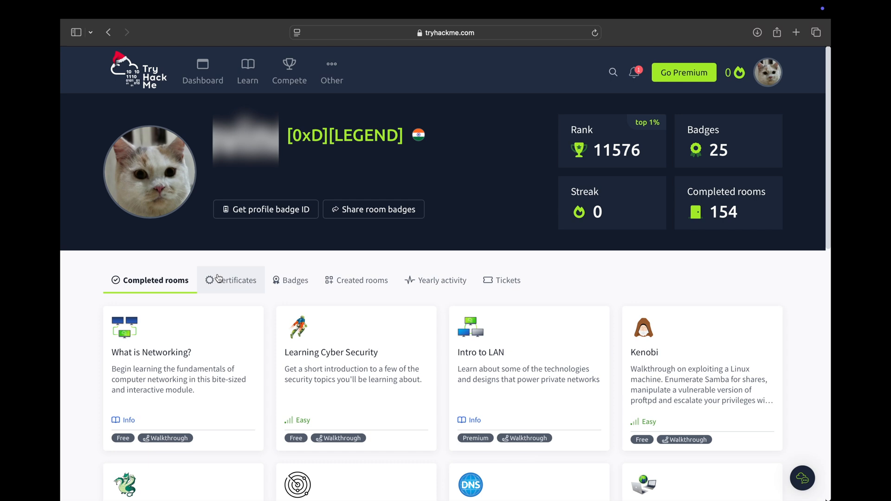
pyautogui.moveTo(200, 269)
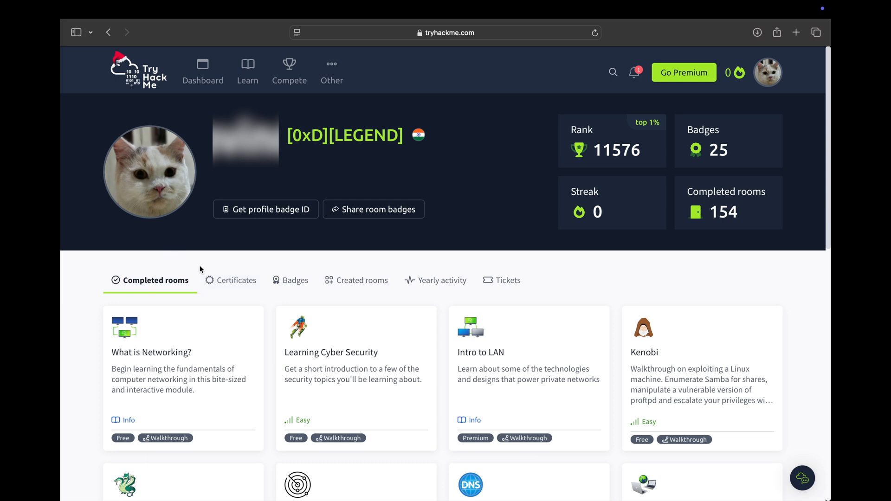
pyautogui.moveTo(684, 72)
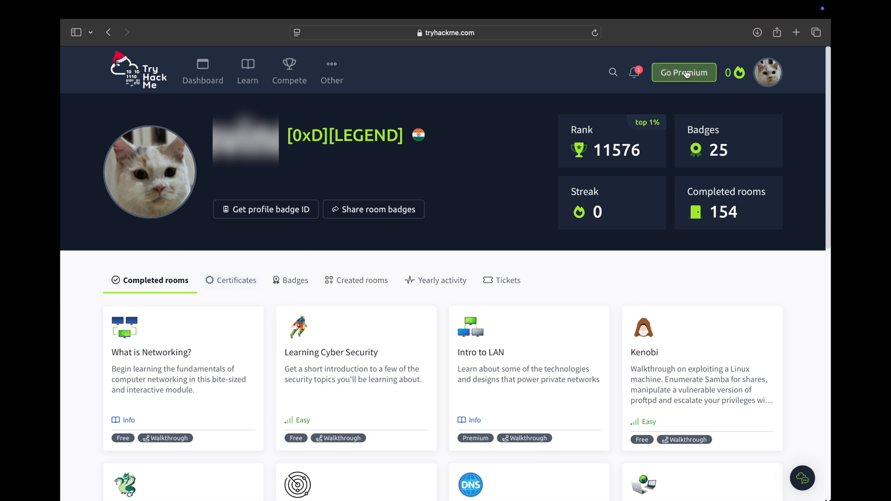
pyautogui.moveTo(348, 267)
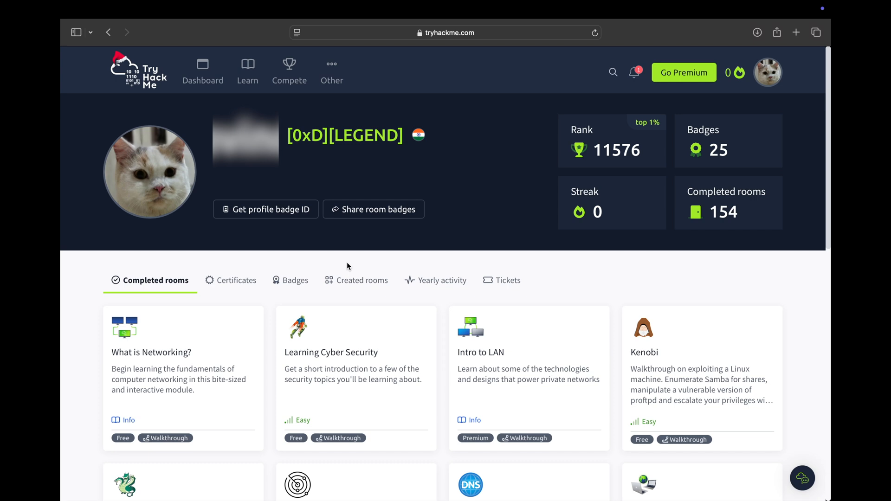
# Go to the hands-on hacking Learn page and scroll to the Learning Roadmap of security paths.
pyautogui.click(247, 71)
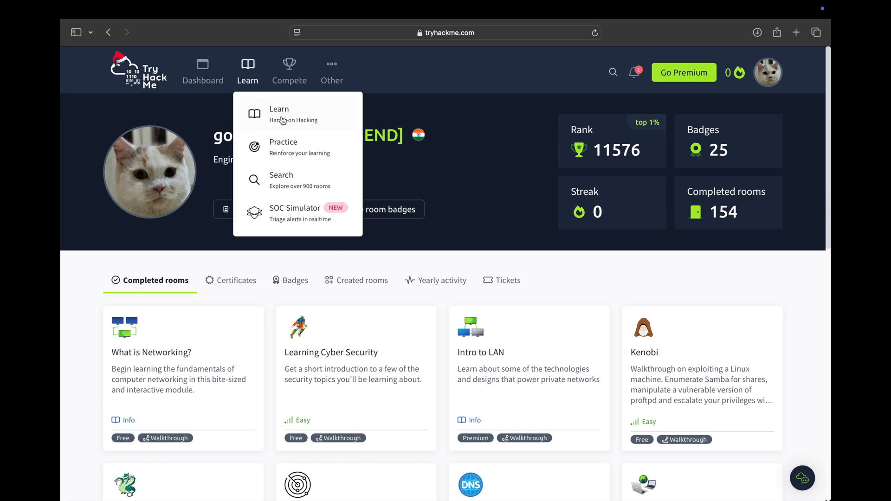
pyautogui.click(279, 113)
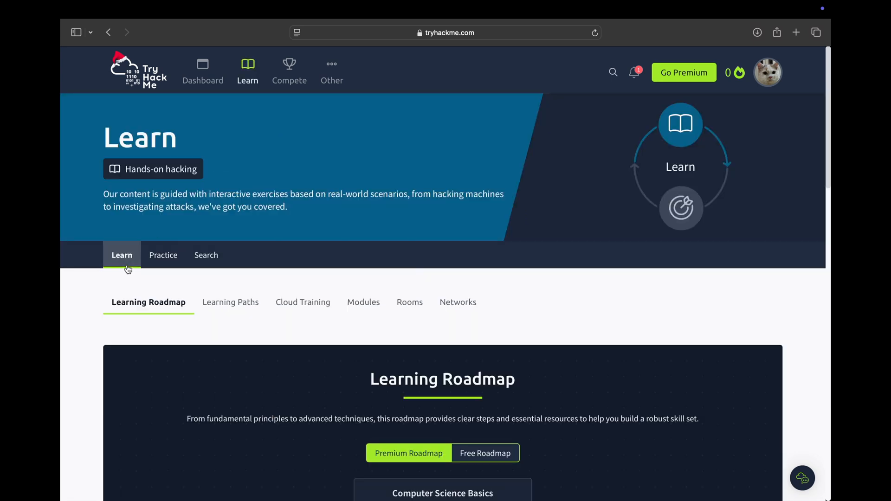
pyautogui.moveTo(85, 350)
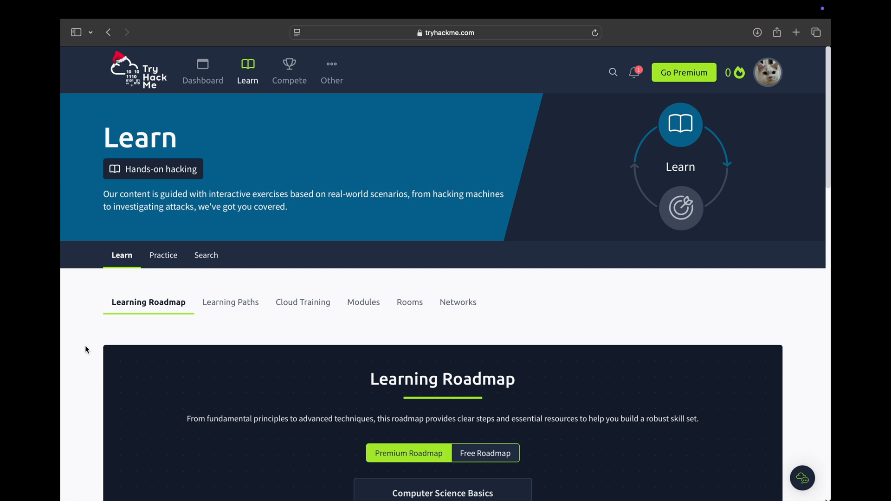
pyautogui.scroll(-3)
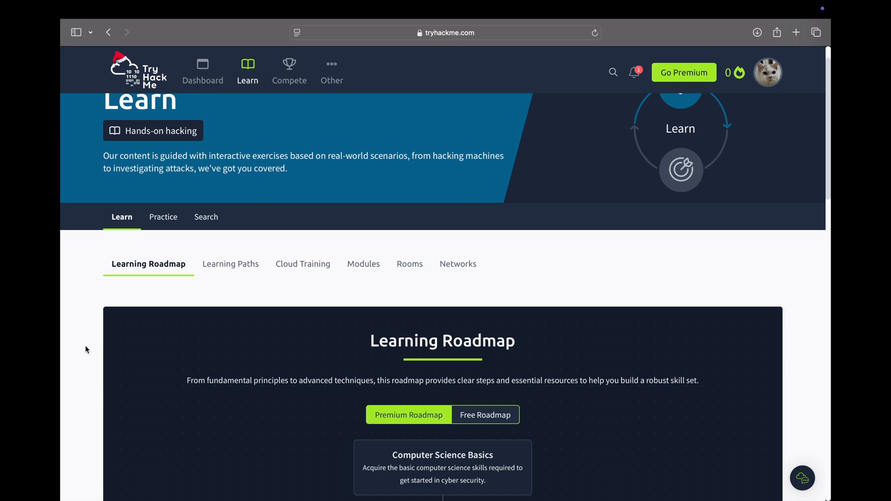
pyautogui.scroll(-3)
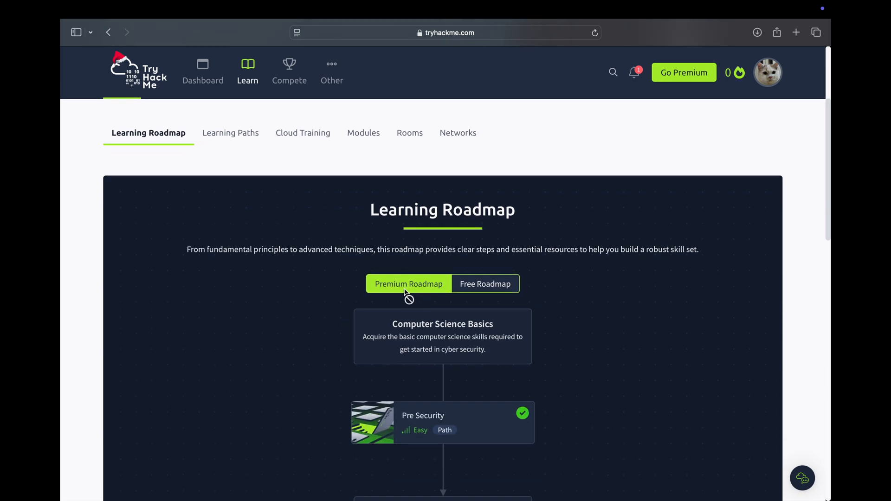
pyautogui.moveTo(93, 346)
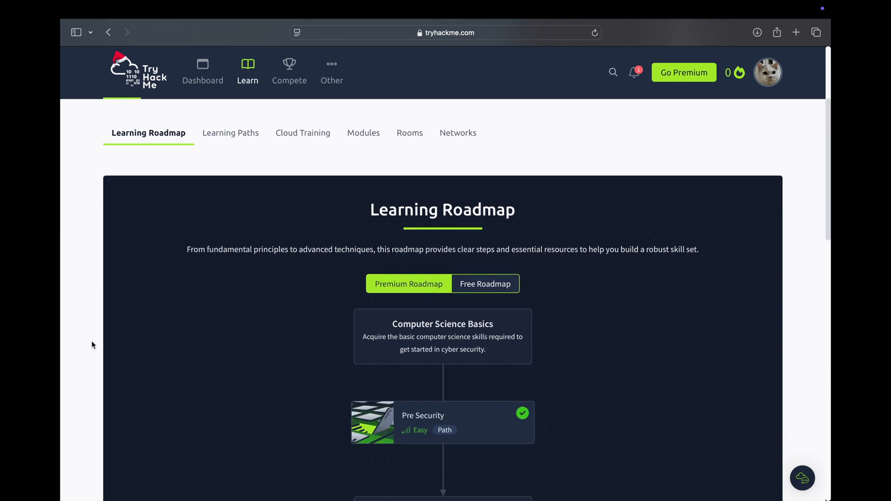
pyautogui.scroll(-3)
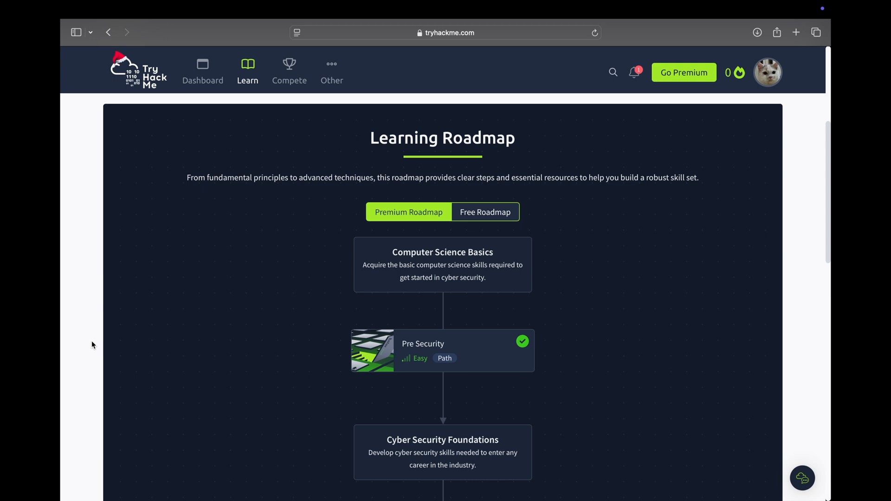
pyautogui.scroll(-3)
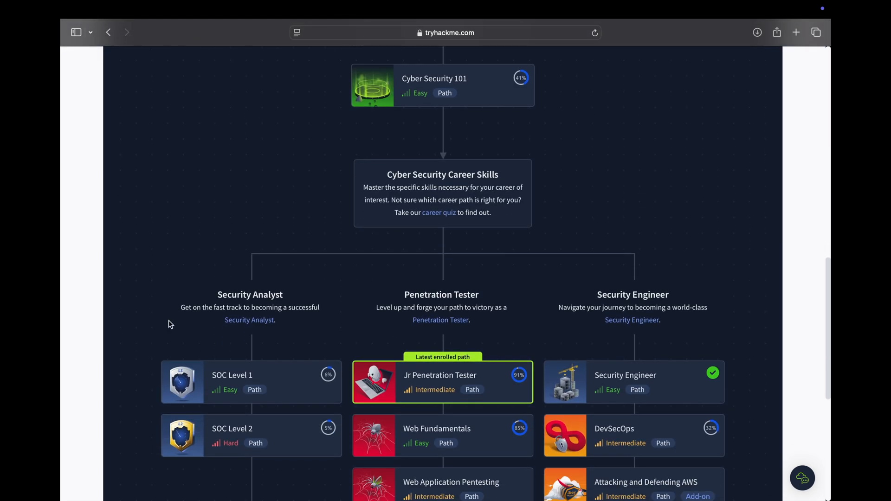
pyautogui.moveTo(560, 292)
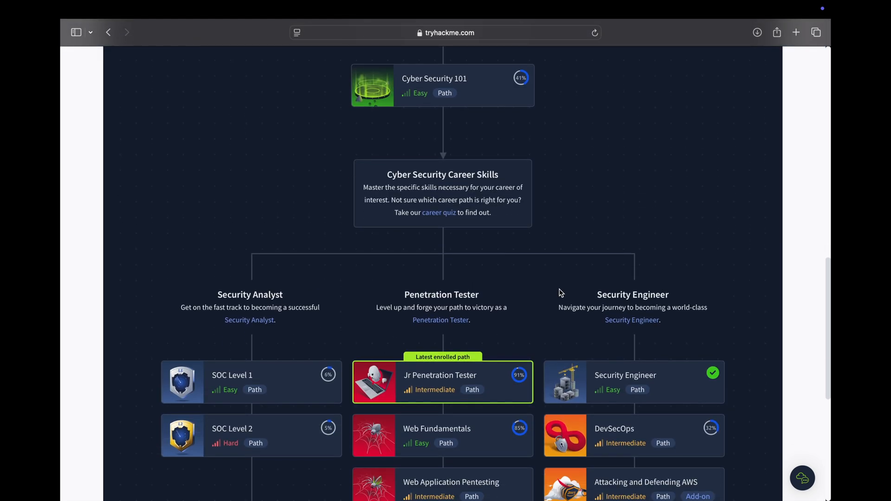
pyautogui.moveTo(500, 286)
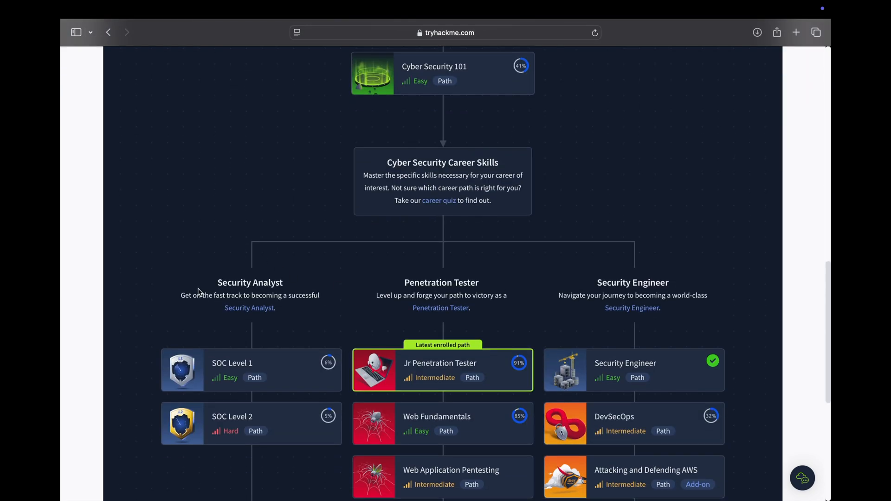
pyautogui.moveTo(217, 283)
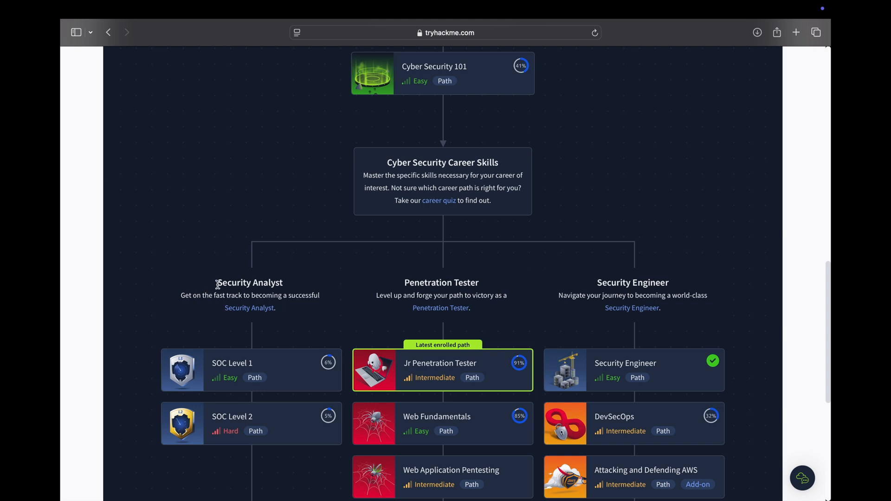
pyautogui.moveTo(151, 306)
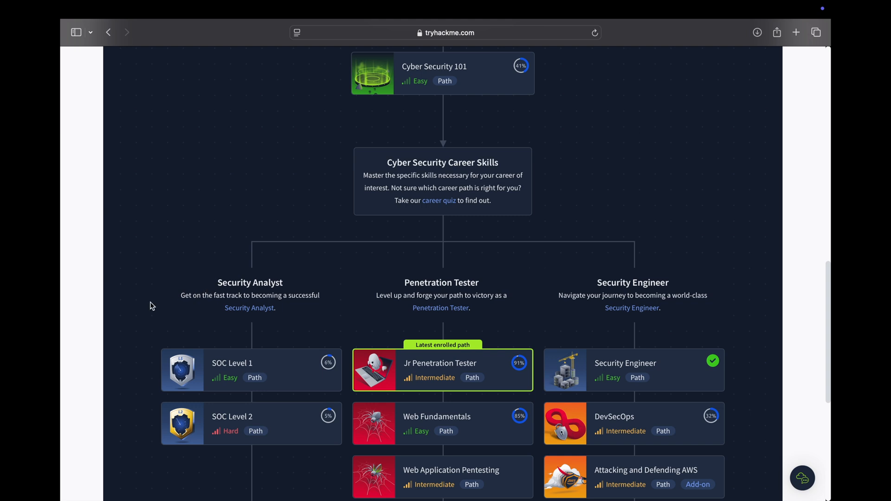
pyautogui.scroll(-3)
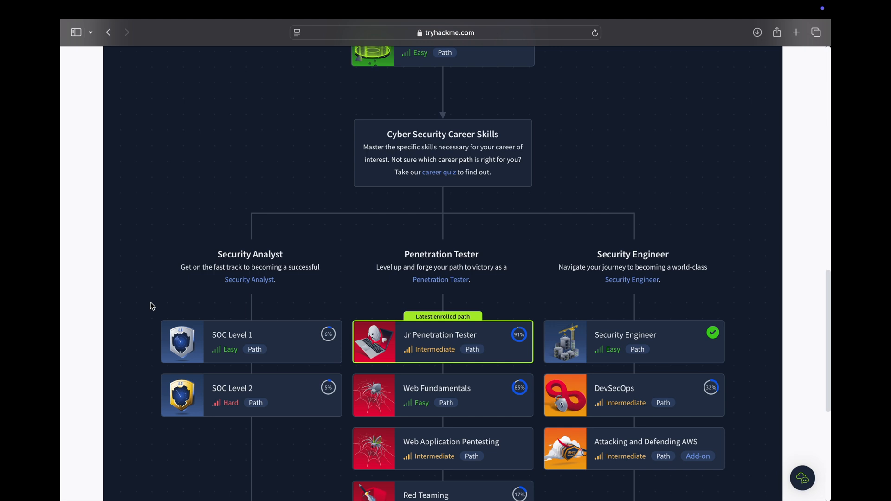
pyautogui.moveTo(230, 335)
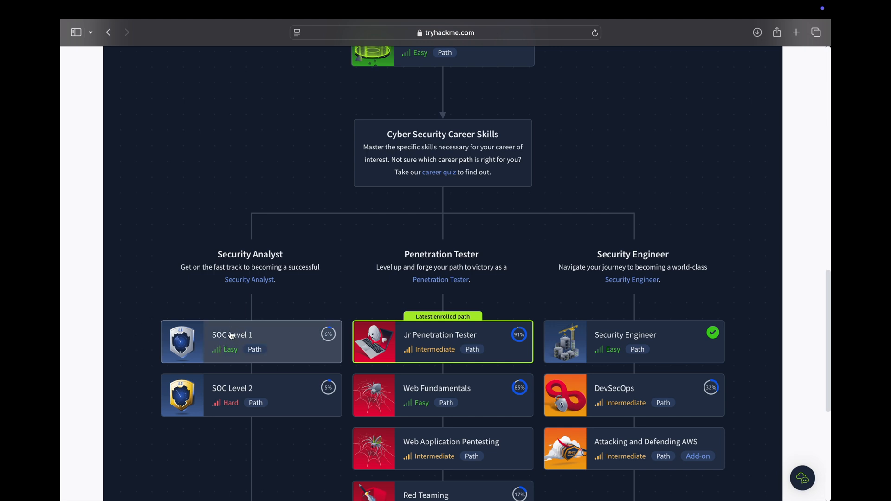
pyautogui.moveTo(146, 398)
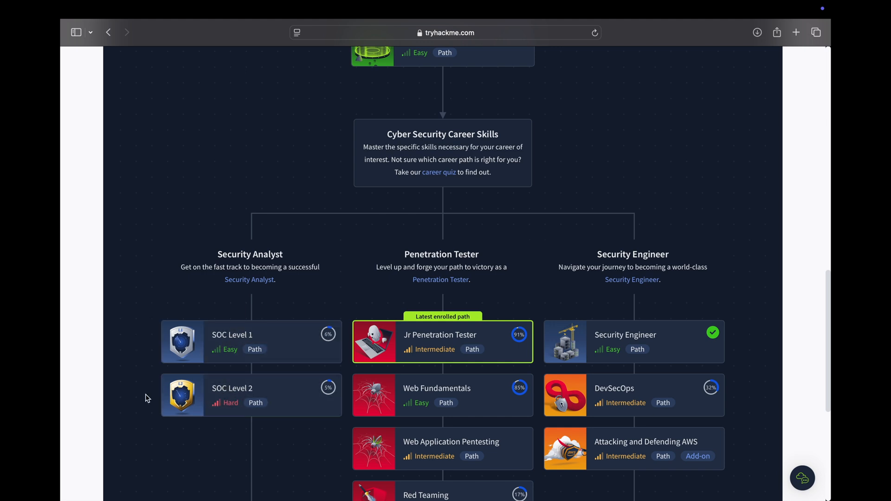
pyautogui.moveTo(141, 396)
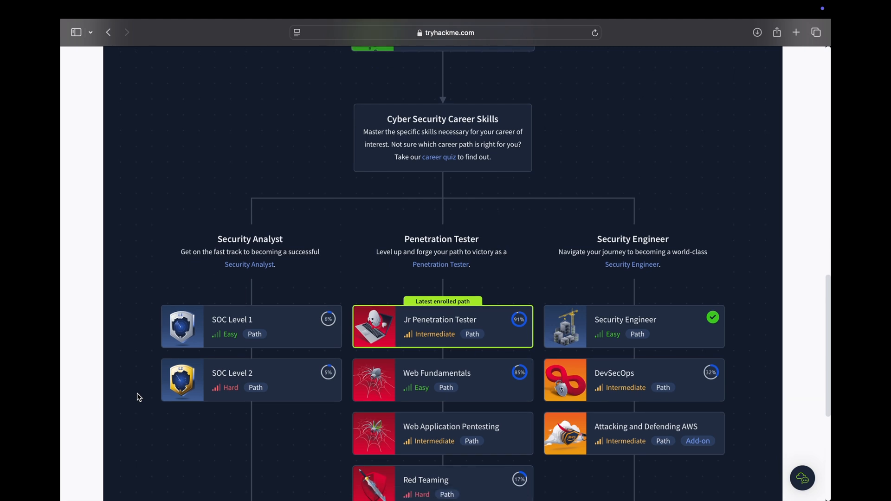
pyautogui.moveTo(155, 401)
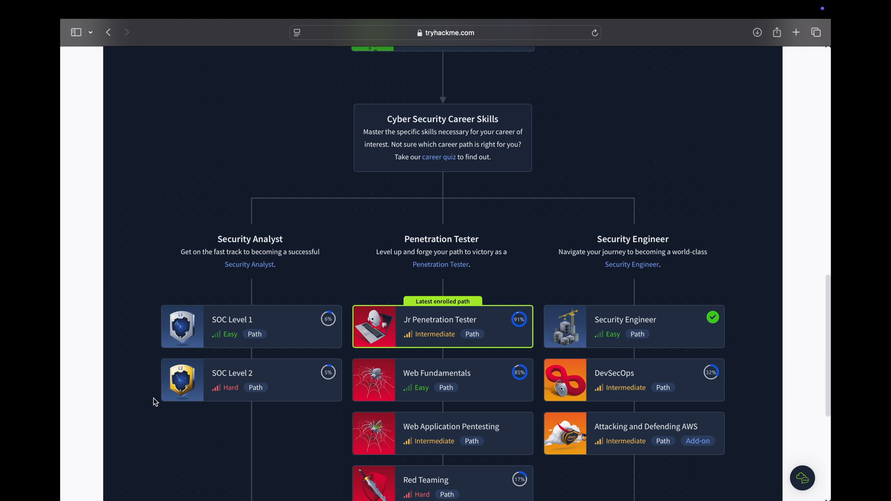
pyautogui.moveTo(155, 407)
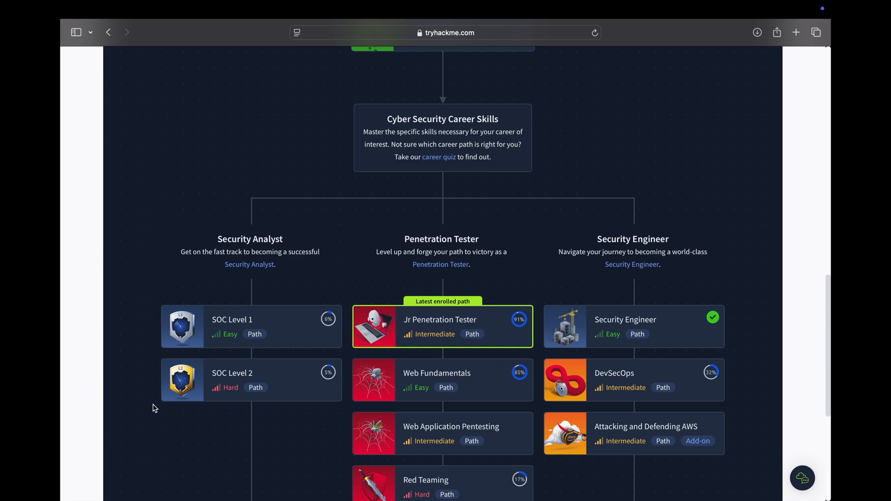
pyautogui.scroll(3)
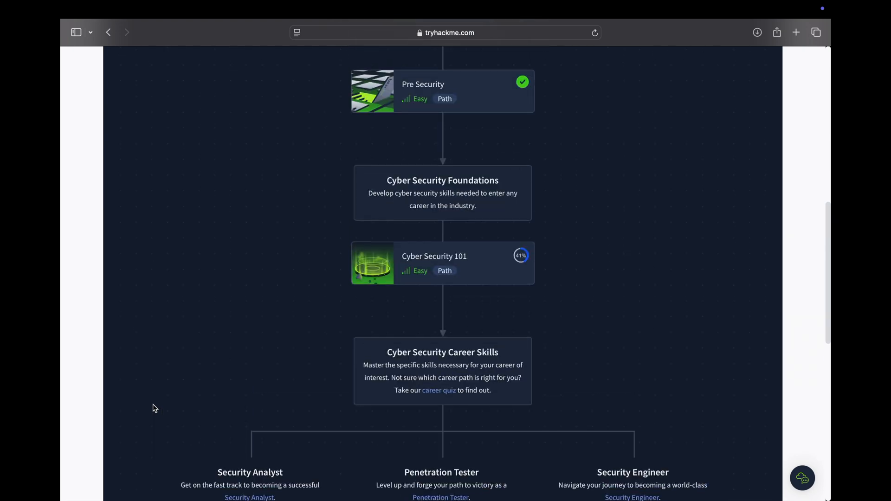
pyautogui.scroll(3)
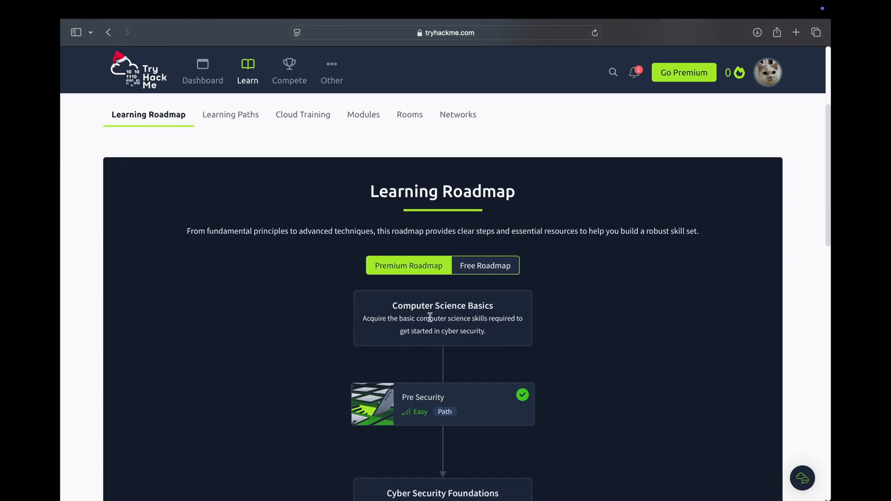
pyautogui.scroll(-3)
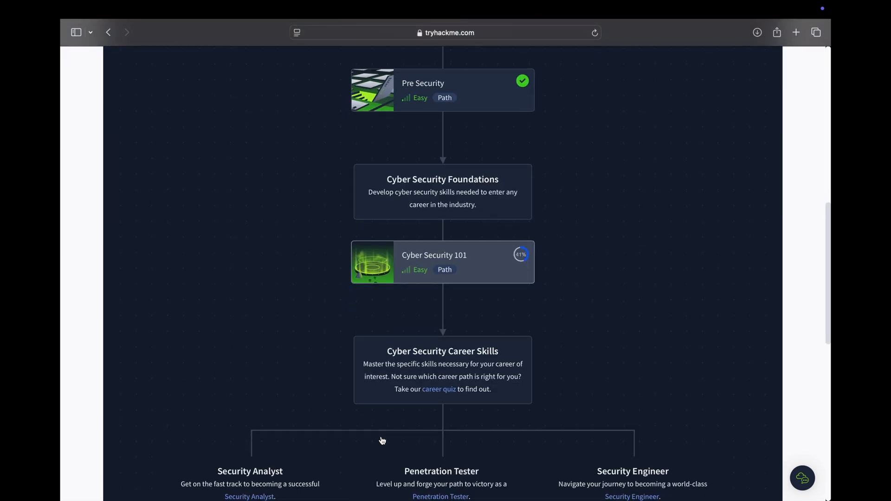
pyautogui.scroll(-3)
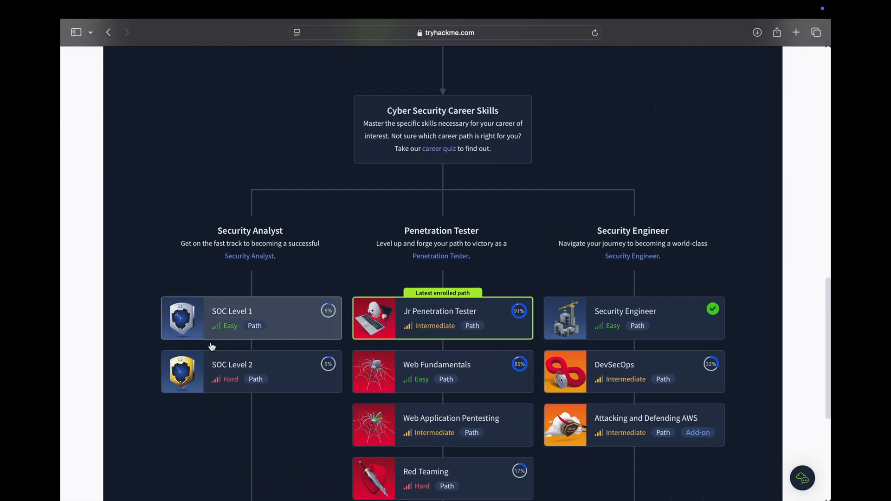
pyautogui.moveTo(127, 363)
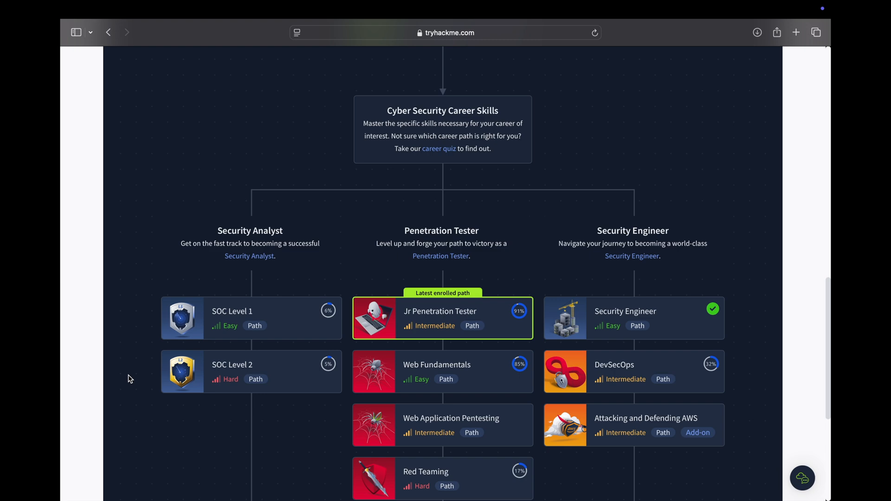
pyautogui.scroll(3)
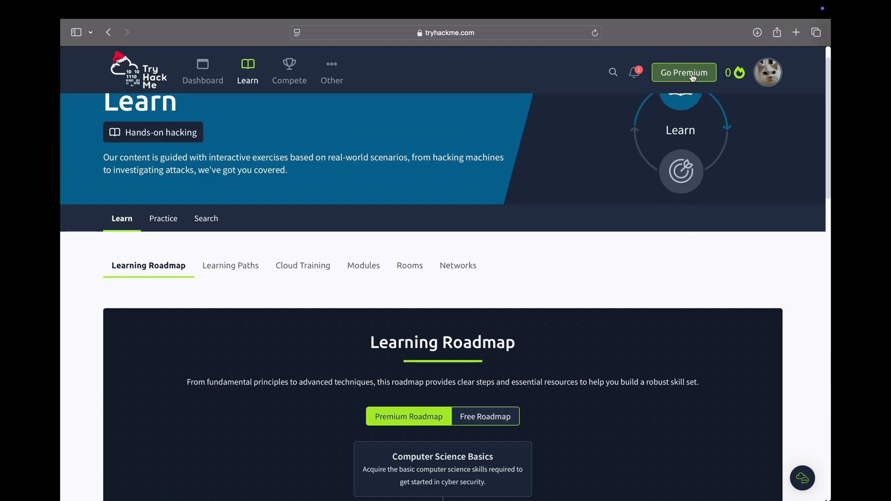
# Go Premium to view the monthly, yearly and Business plans with the 20% student discount.
pyautogui.click(683, 72)
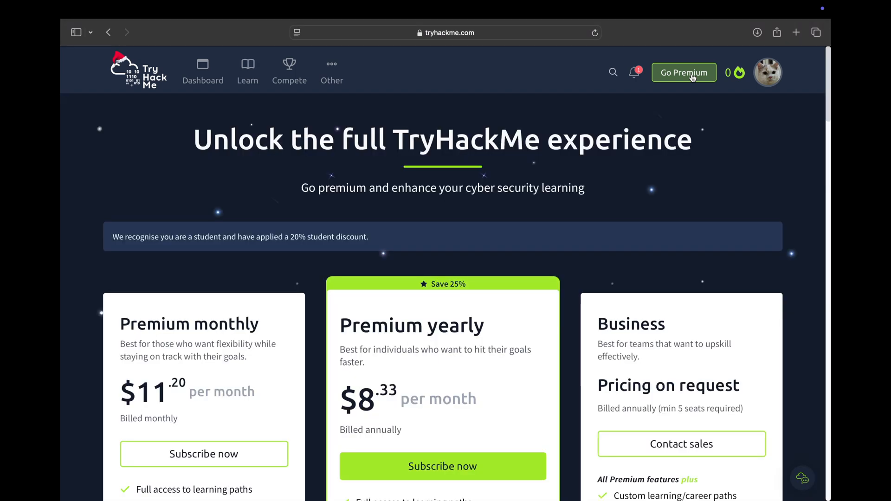
pyautogui.scroll(-3)
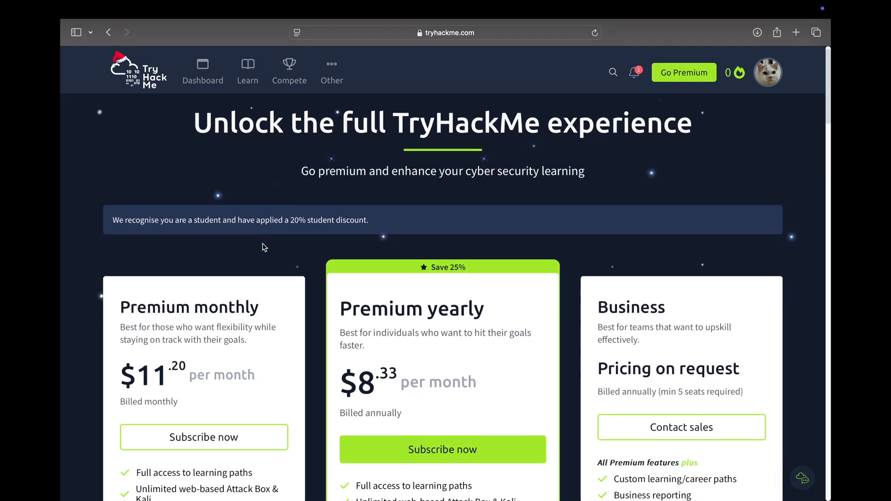
pyautogui.moveTo(182, 231)
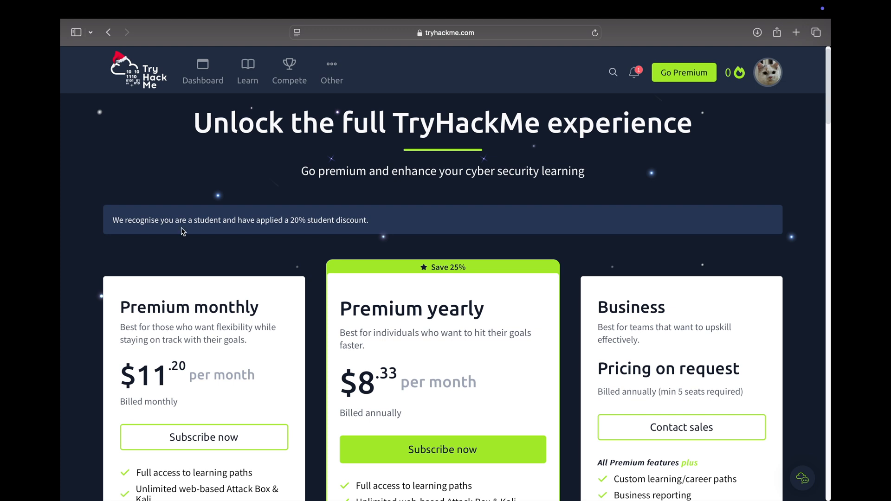
pyautogui.moveTo(173, 224)
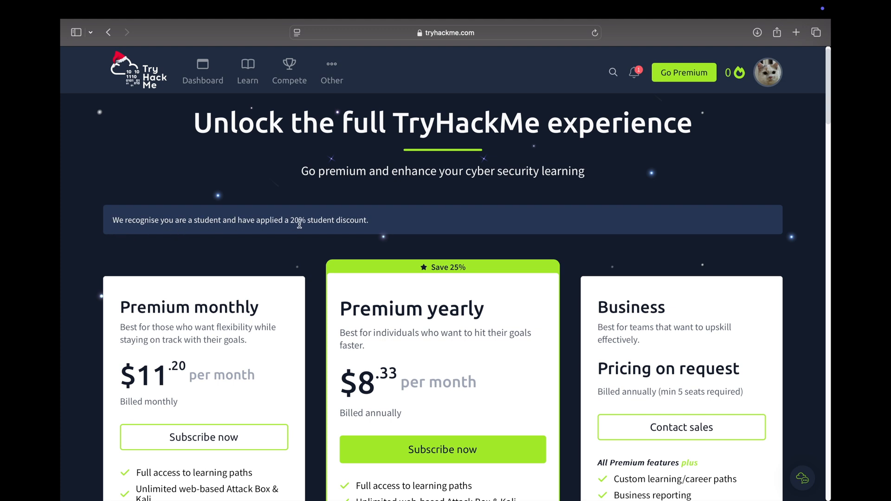
pyautogui.moveTo(256, 271)
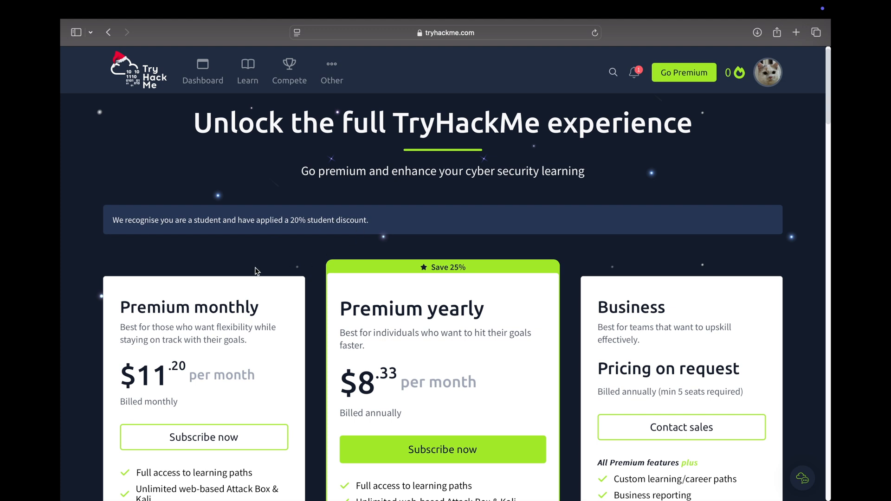
pyautogui.moveTo(242, 266)
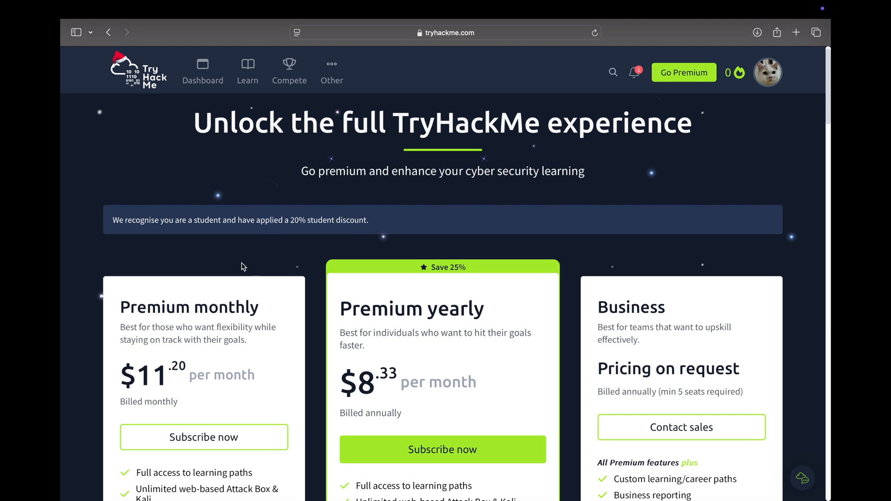
pyautogui.moveTo(270, 313)
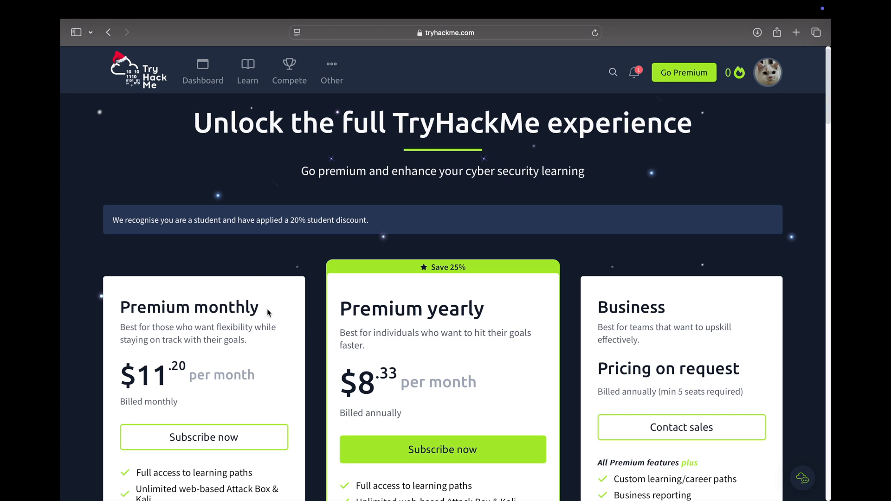
pyautogui.moveTo(224, 251)
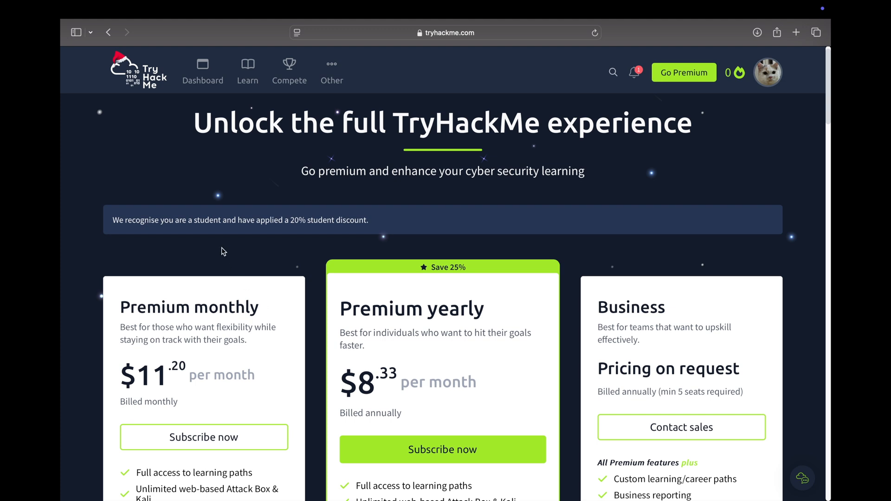
pyautogui.moveTo(279, 244)
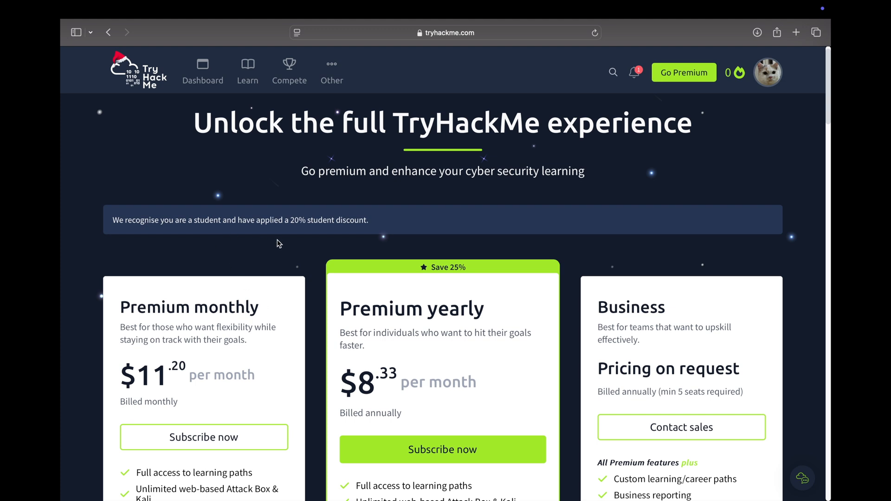
pyautogui.moveTo(198, 320)
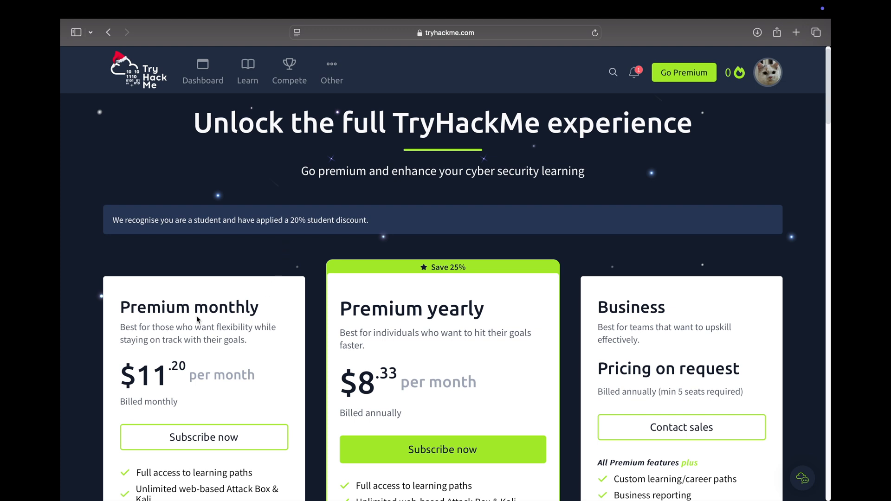
pyautogui.moveTo(265, 310)
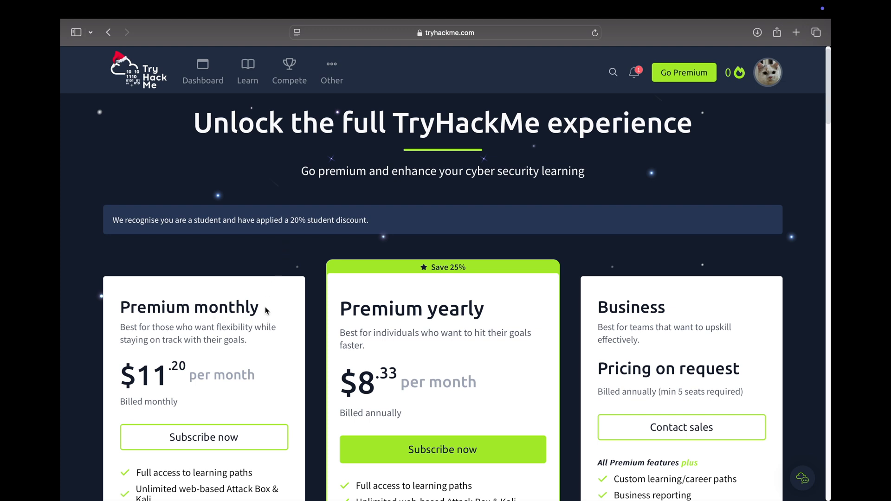
pyautogui.moveTo(494, 295)
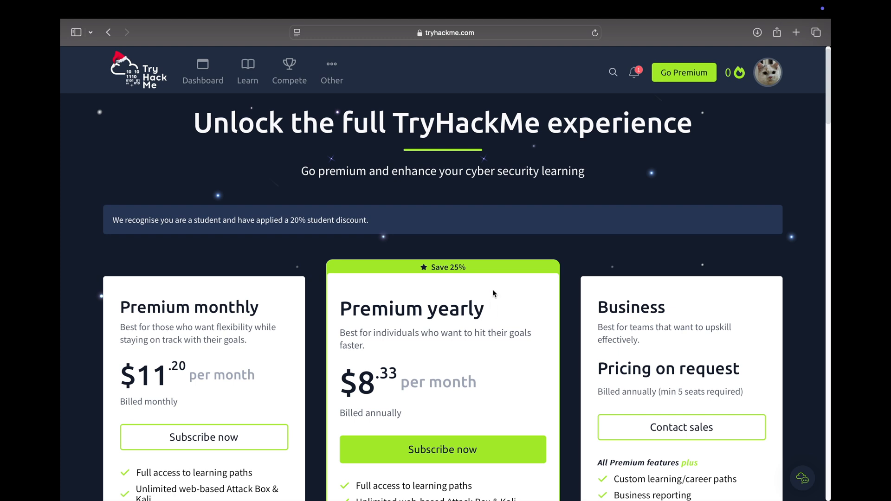
pyautogui.moveTo(470, 276)
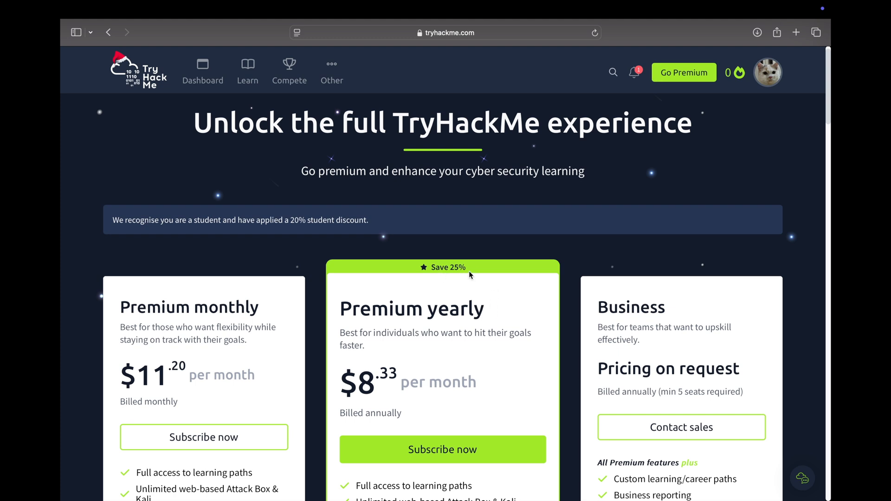
pyautogui.moveTo(297, 229)
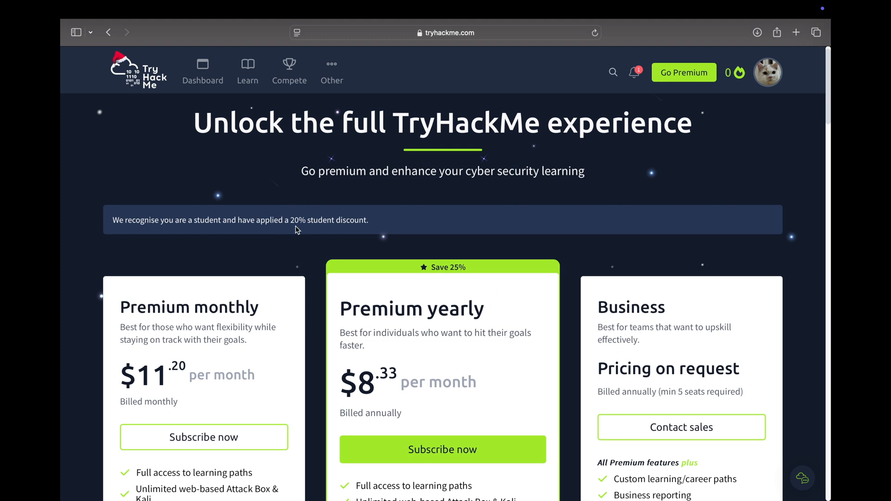
pyautogui.moveTo(285, 261)
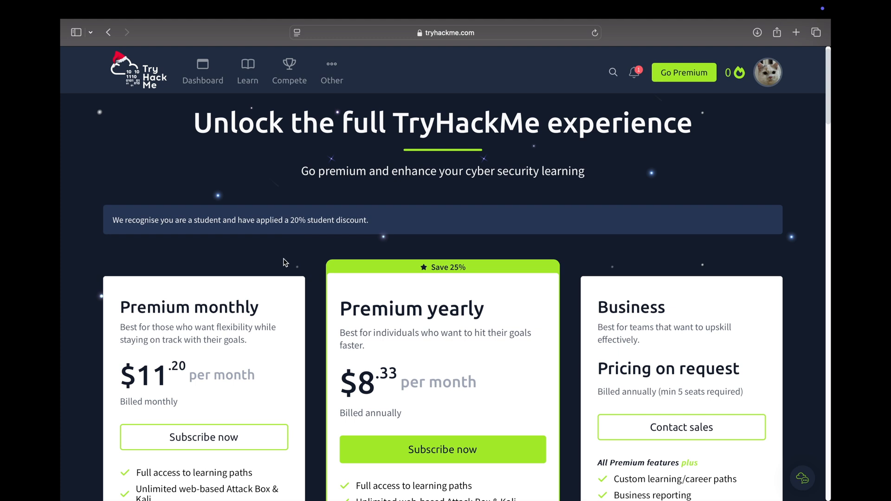
pyautogui.scroll(-3)
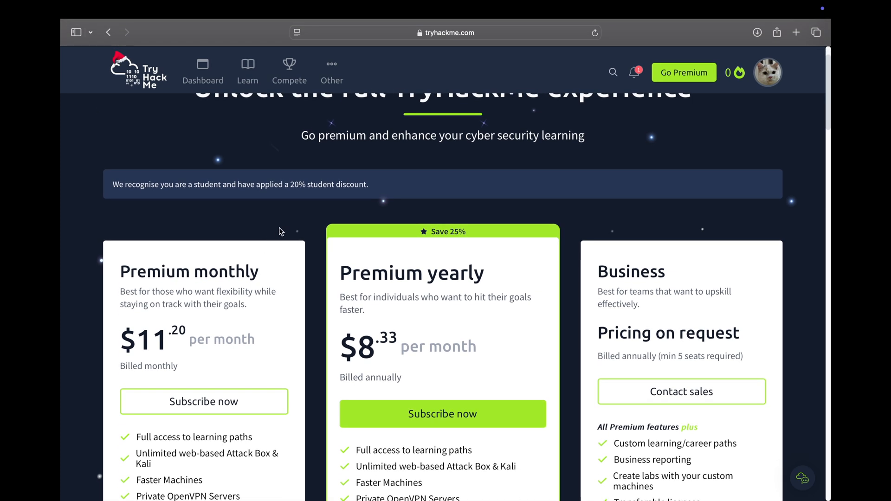
pyautogui.moveTo(286, 226)
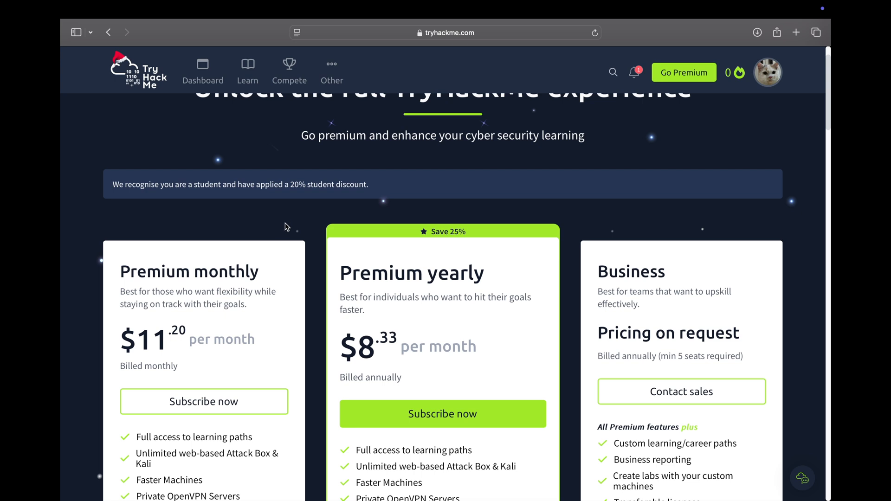
pyautogui.moveTo(369, 289)
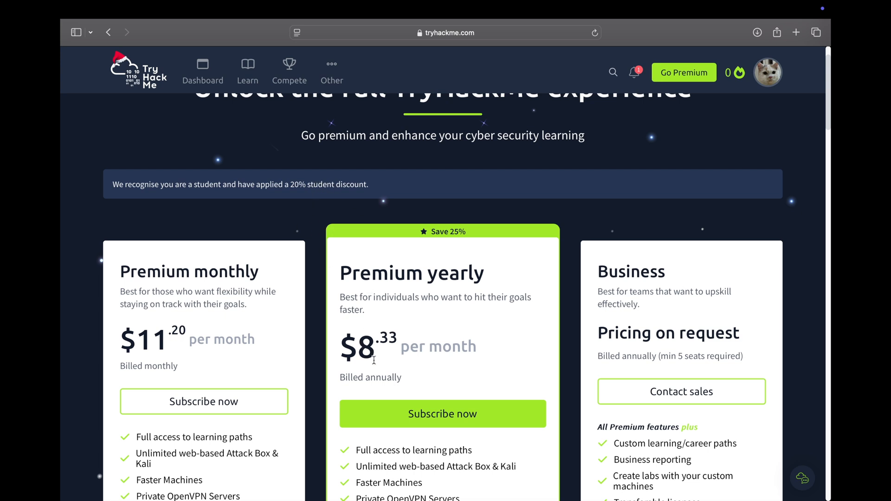
pyautogui.moveTo(339, 371)
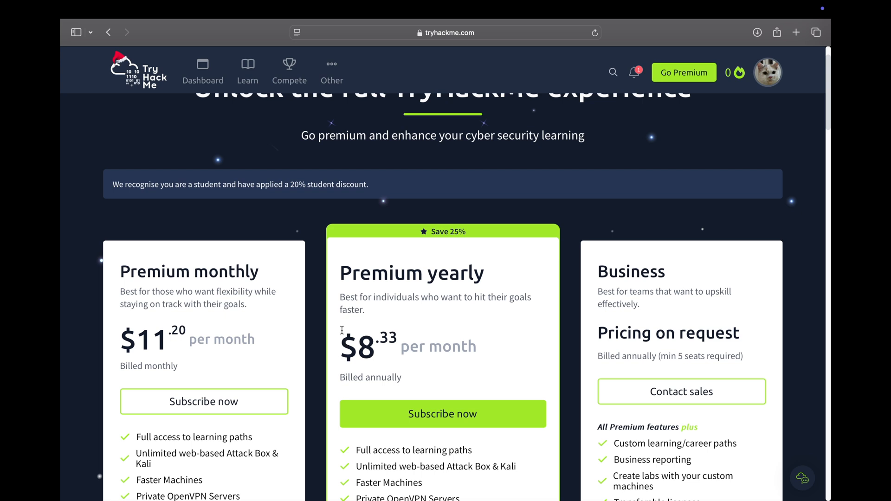
pyautogui.moveTo(345, 351)
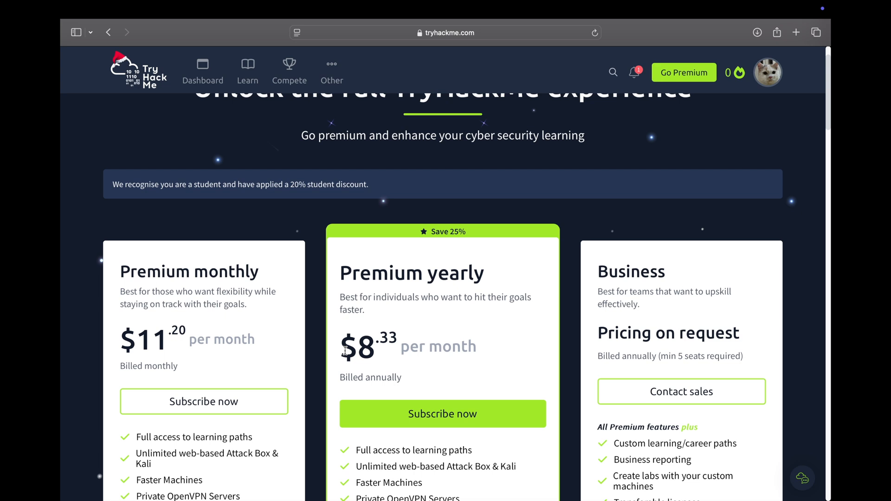
pyautogui.moveTo(411, 379)
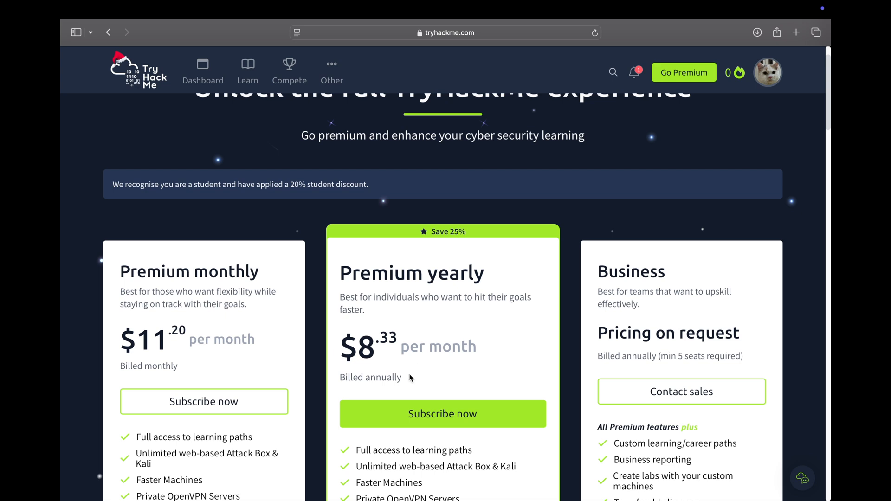
pyautogui.moveTo(417, 372)
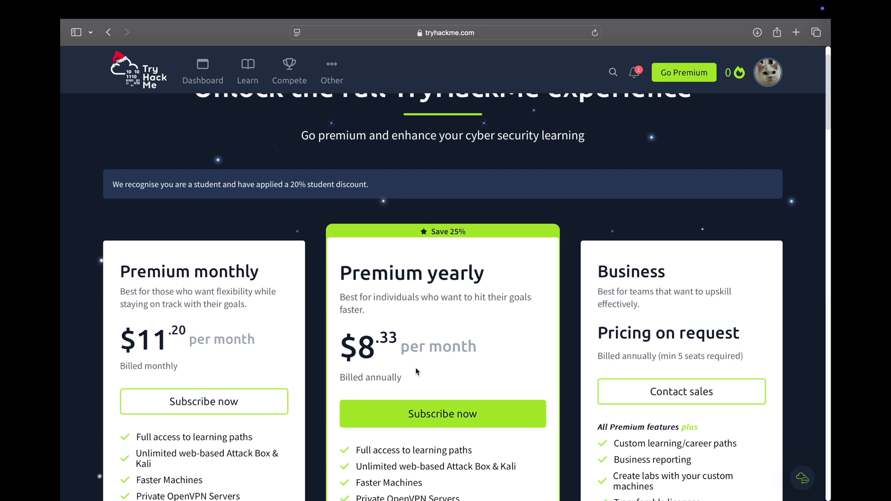
pyautogui.scroll(-3)
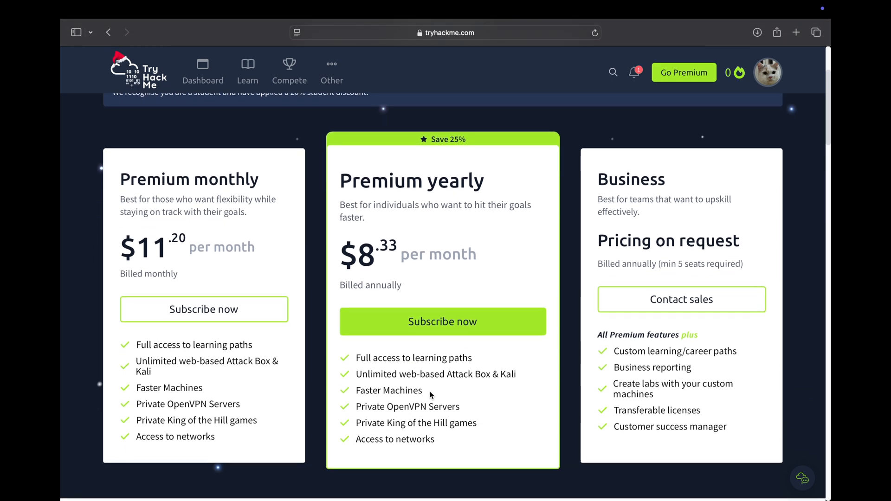